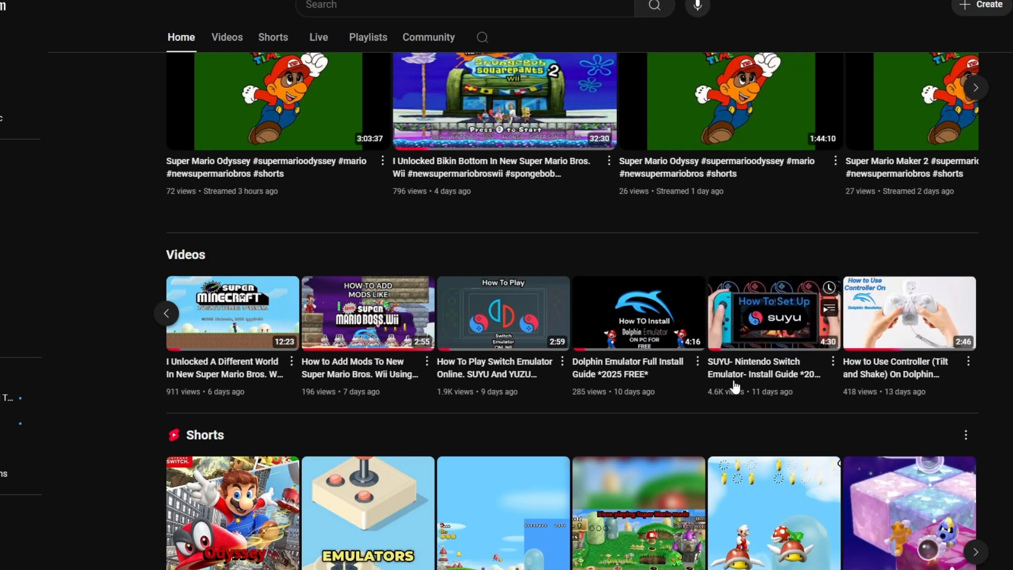
mouse_move(742, 381)
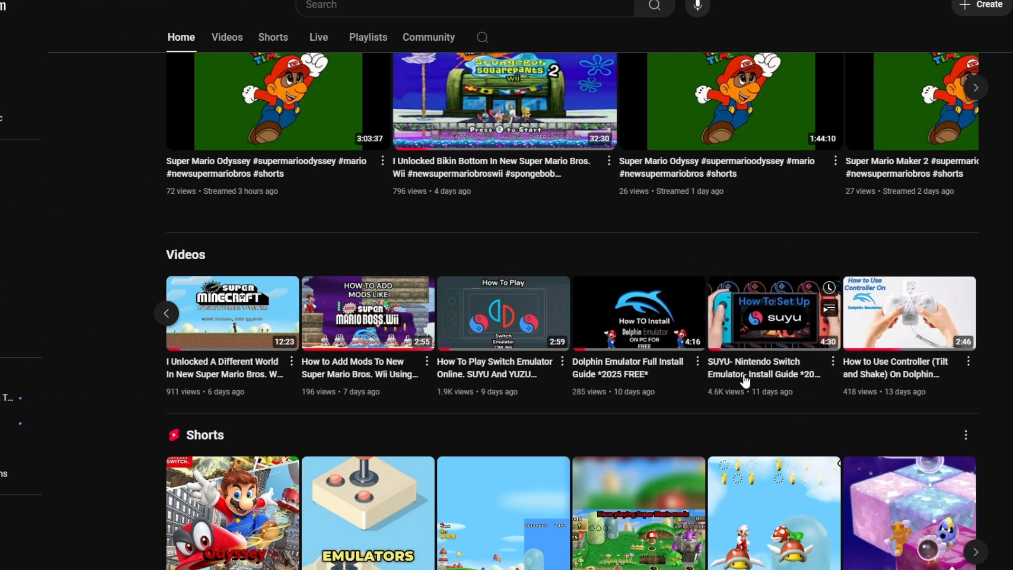
Move the Pokémon Let's Go Pikachu file into the Switch Games folder, raising suyu's library to 11 titles.
left_click(773, 312)
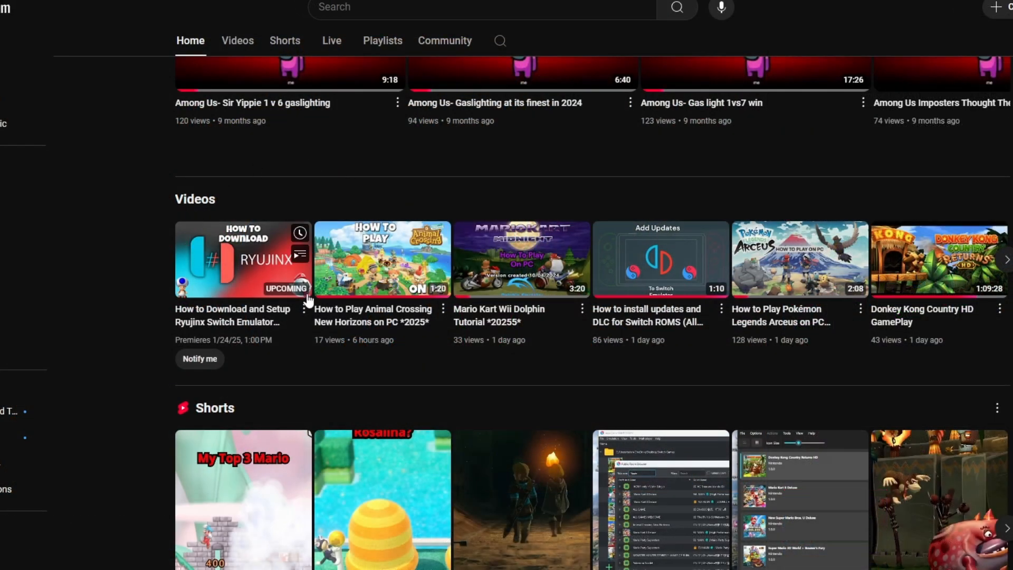
mouse_move(161, 249)
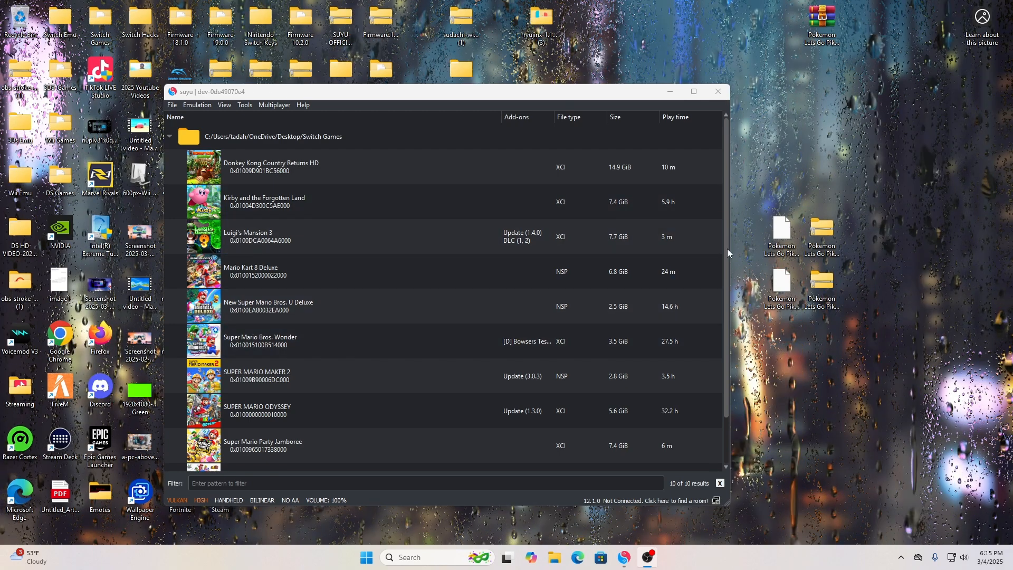
mouse_move(895, 307)
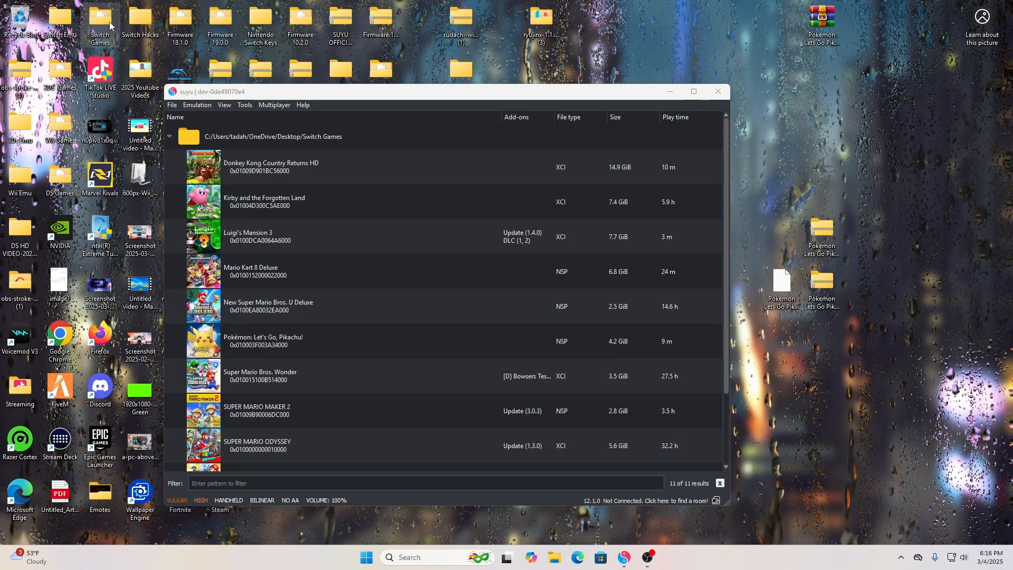
left_click(291, 340)
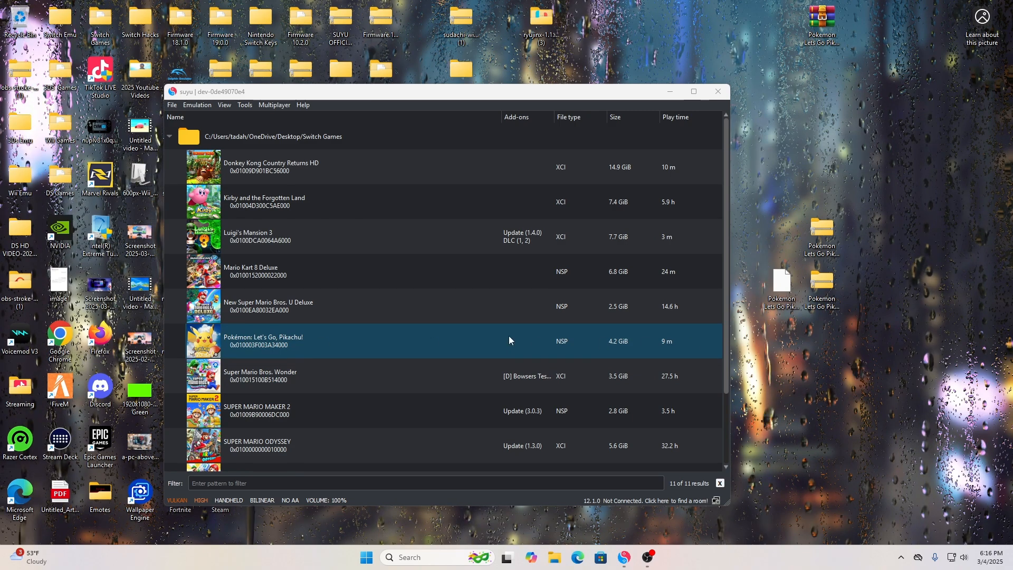
mouse_move(438, 346)
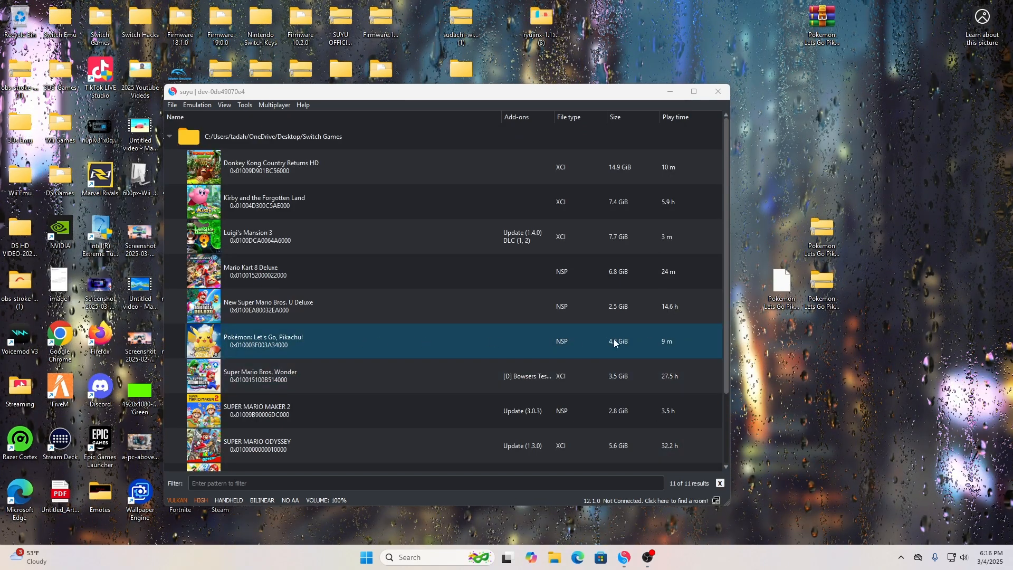
left_click(264, 201)
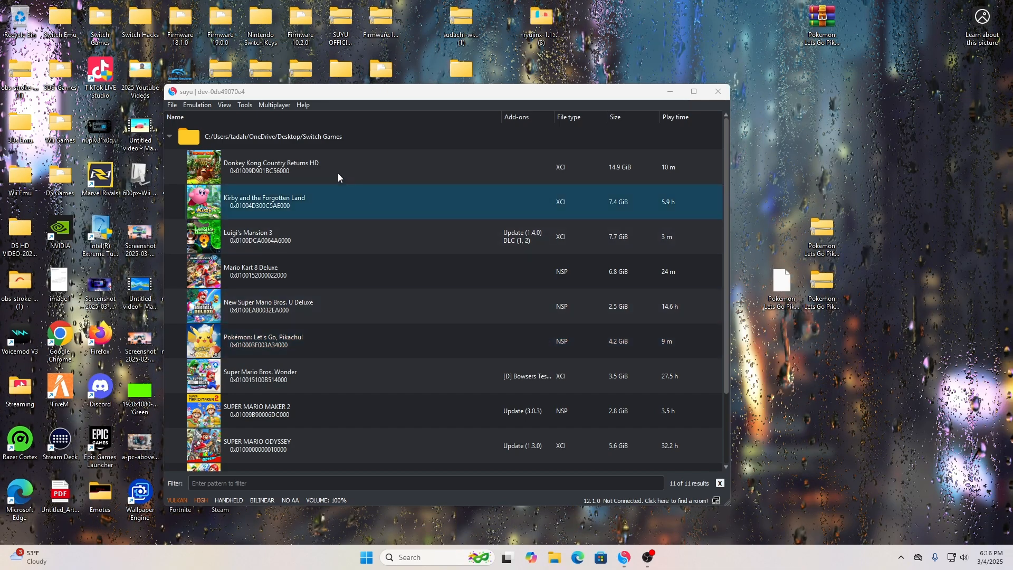
Install the Pokemon Lets Go Pikachu .nsp update to NAND so the game shows Update (1.0.2).
left_click(171, 105)
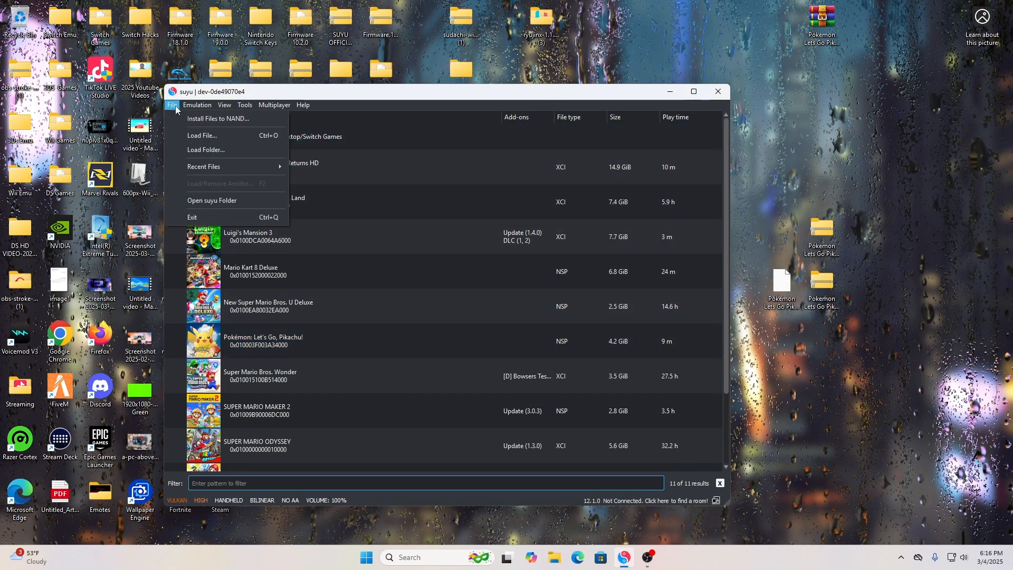
left_click(172, 105)
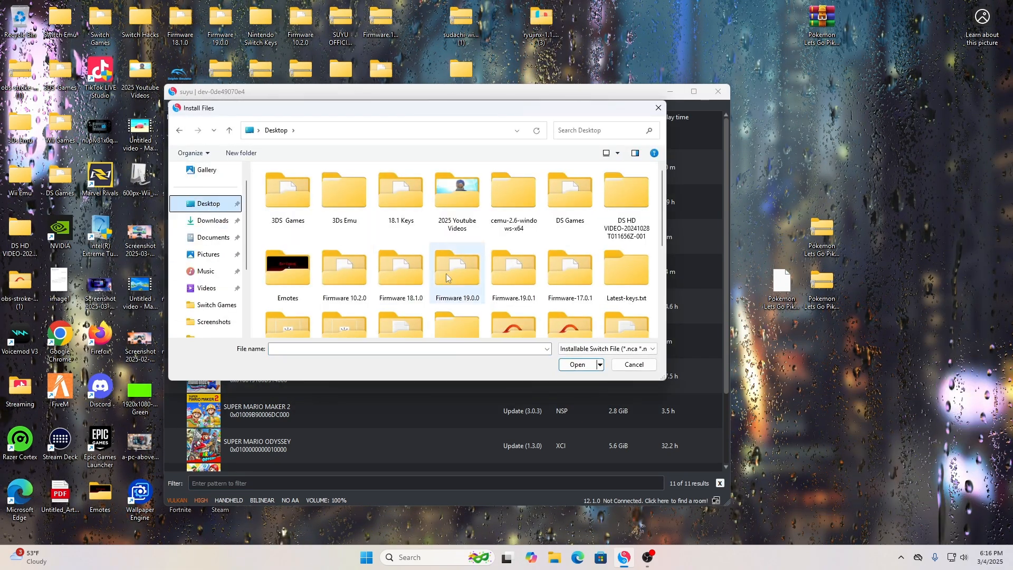
scroll("down", 3)
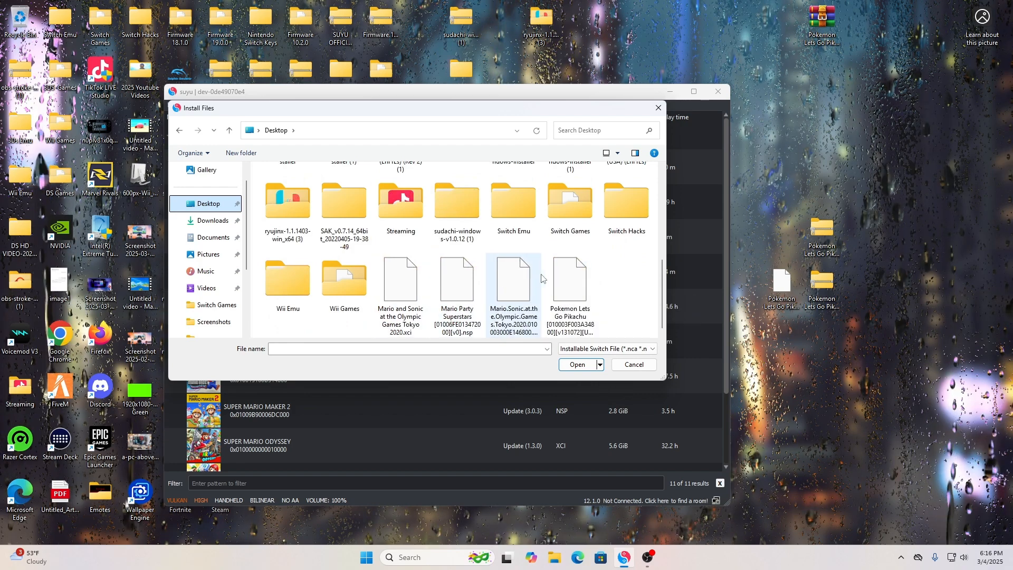
left_click(576, 364)
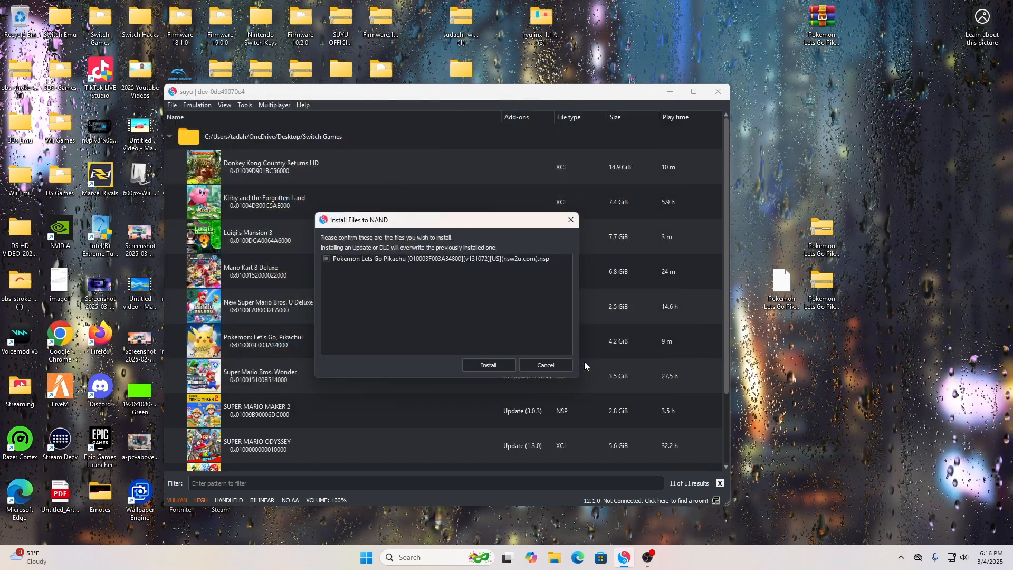
left_click(488, 365)
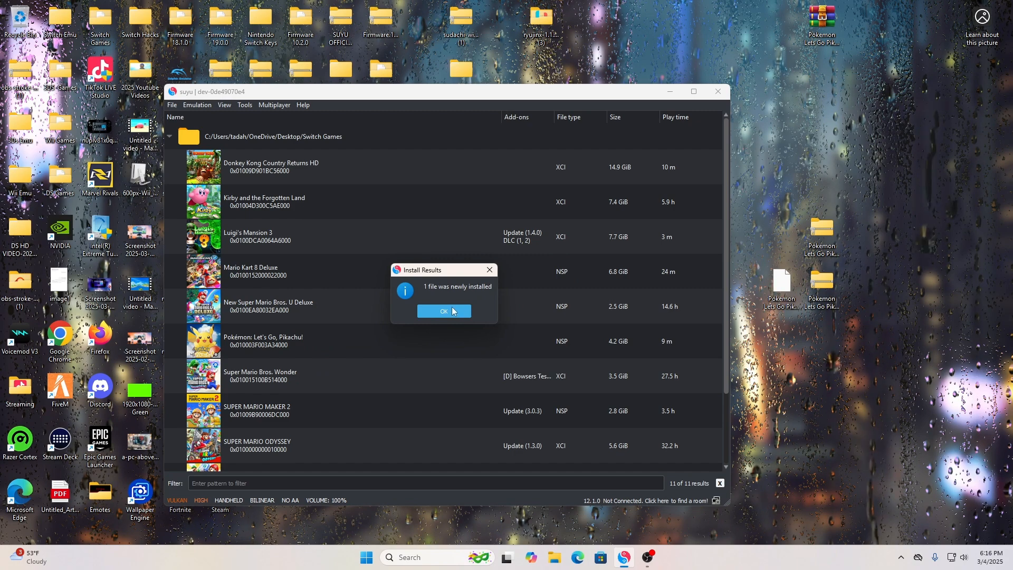
left_click(443, 310)
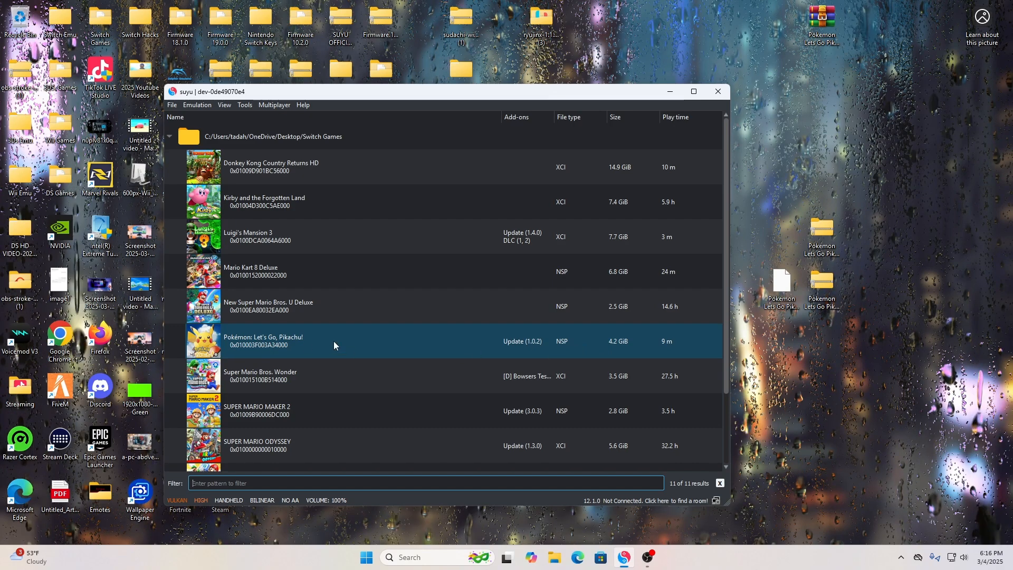
Reach the Controls page of suyu's emulation configuration.
left_click(172, 105)
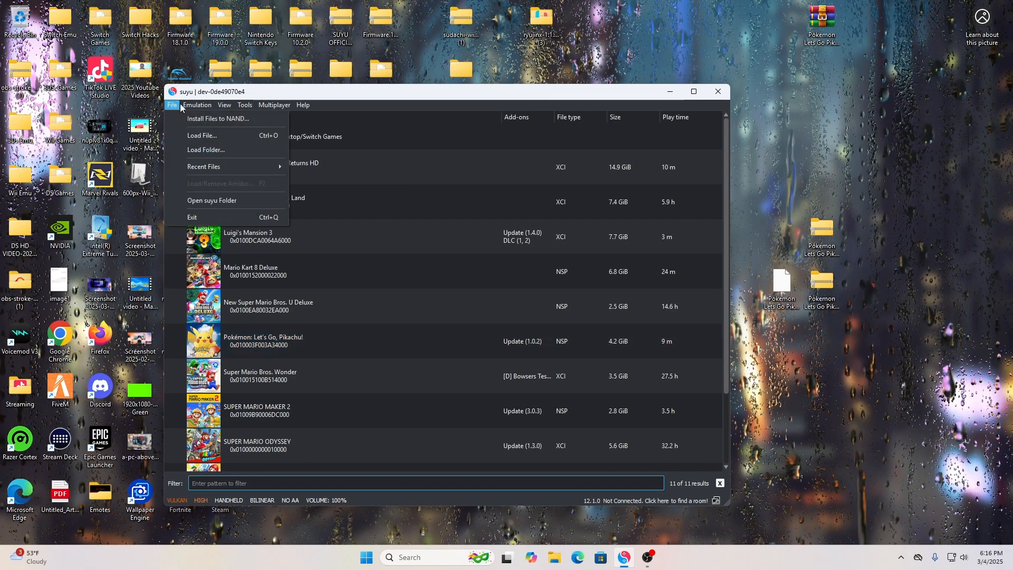
left_click(197, 105)
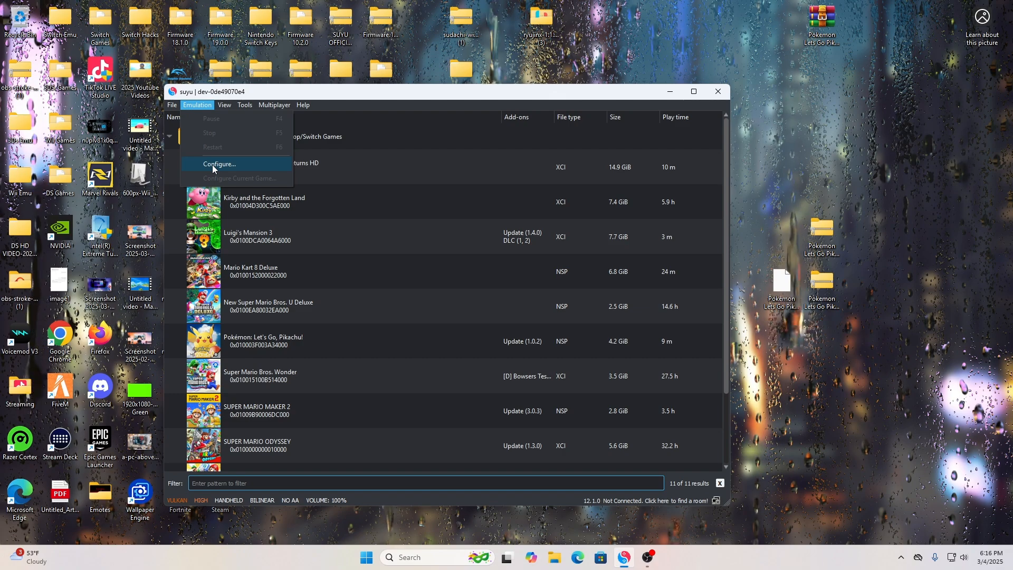
left_click(218, 163)
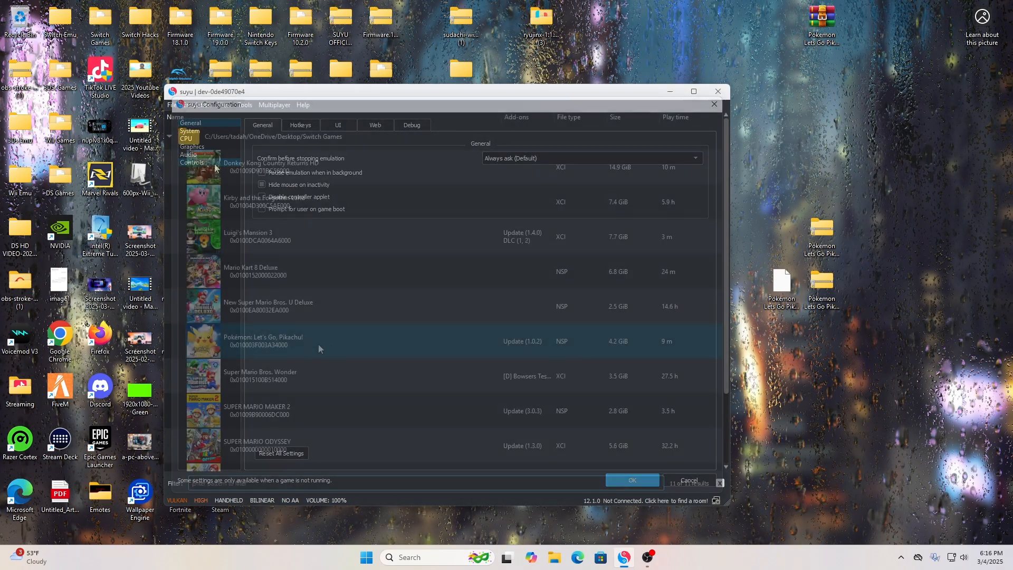
left_click(172, 104)
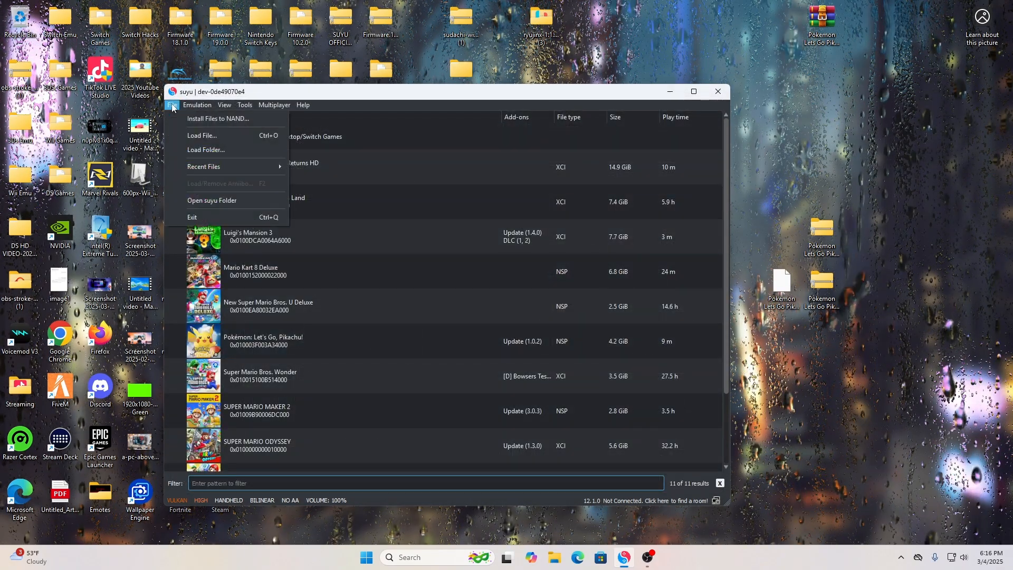
left_click(197, 104)
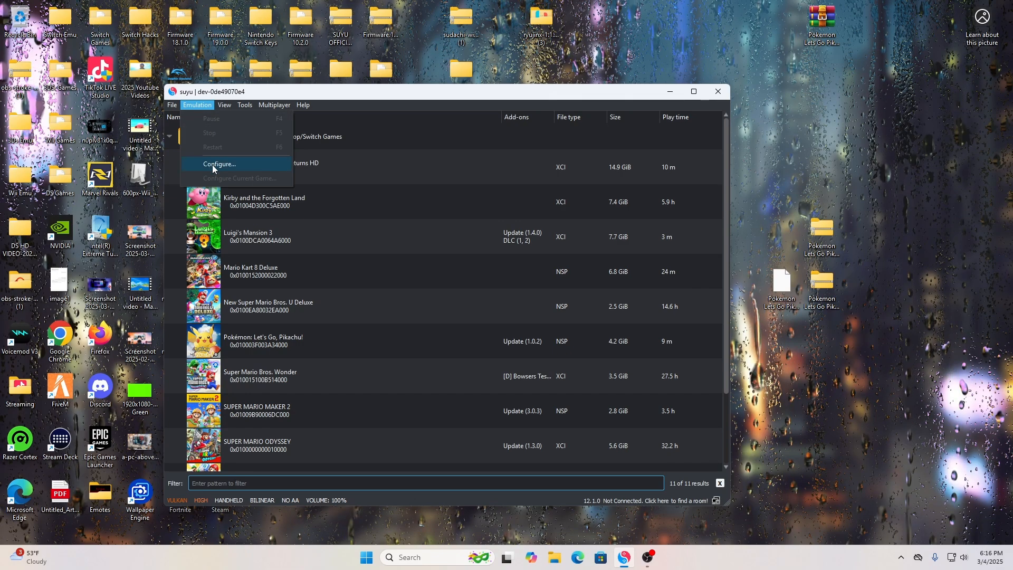
left_click(218, 164)
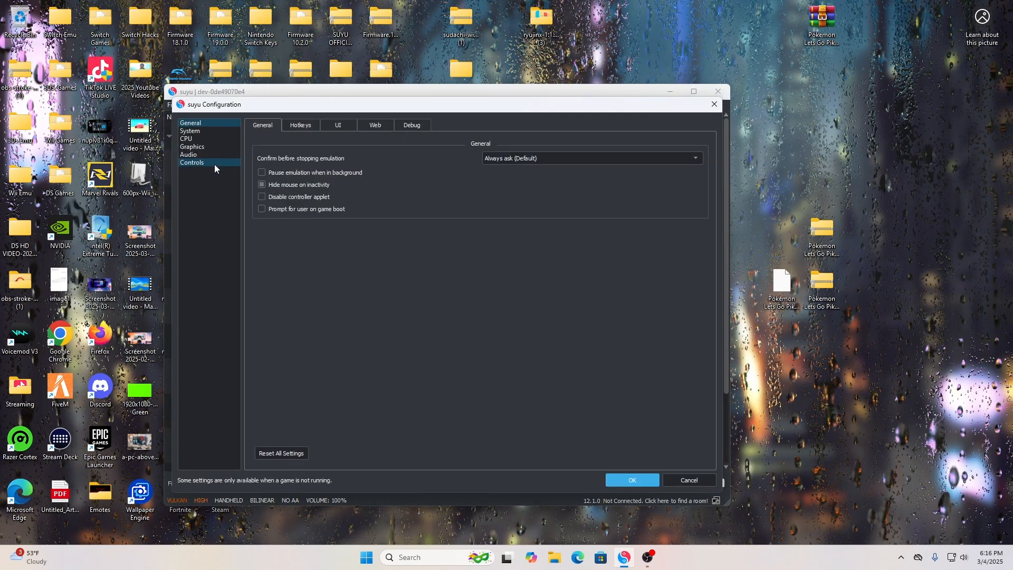
left_click(191, 163)
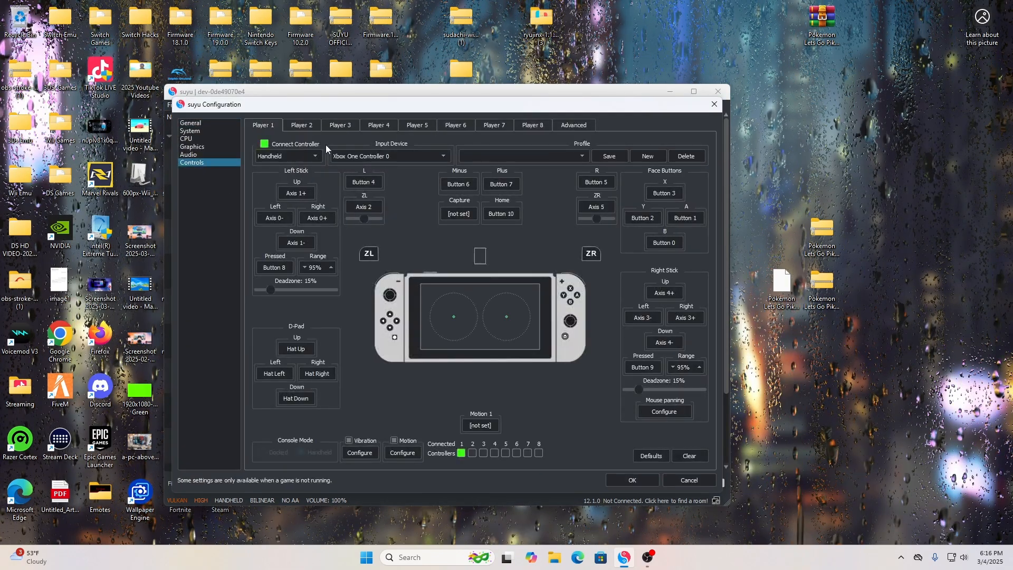
Set Player 1's controller type to Handheld, save it, and launch Pokémon: Let's Go, Pikachu!
left_click(287, 156)
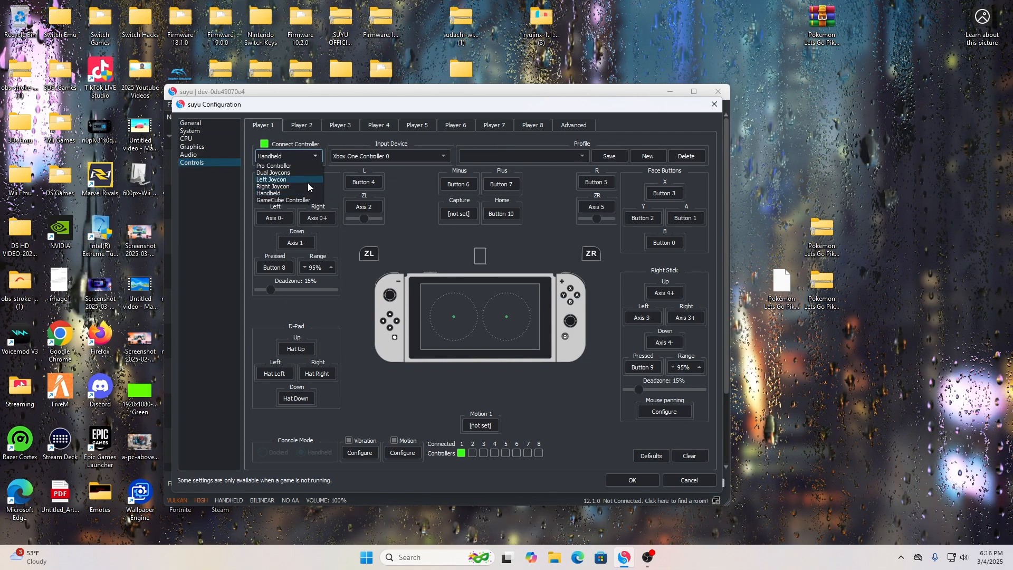
mouse_move(271, 193)
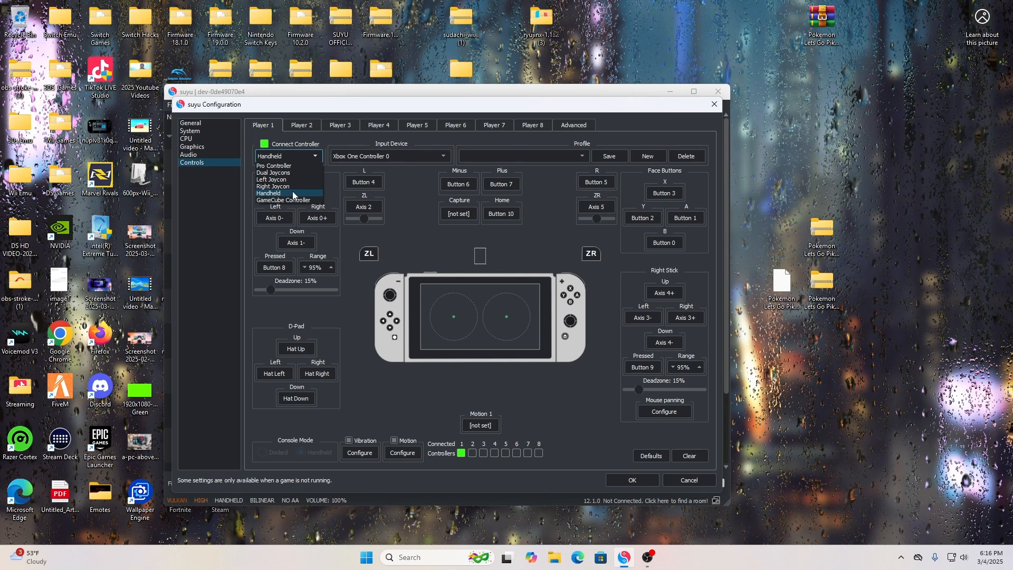
left_click(268, 192)
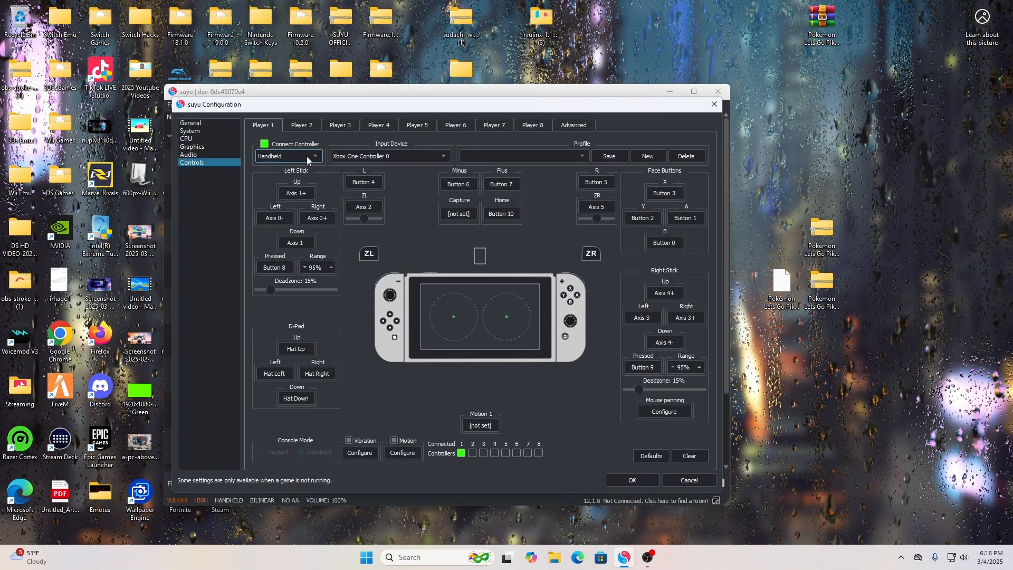
left_click(287, 156)
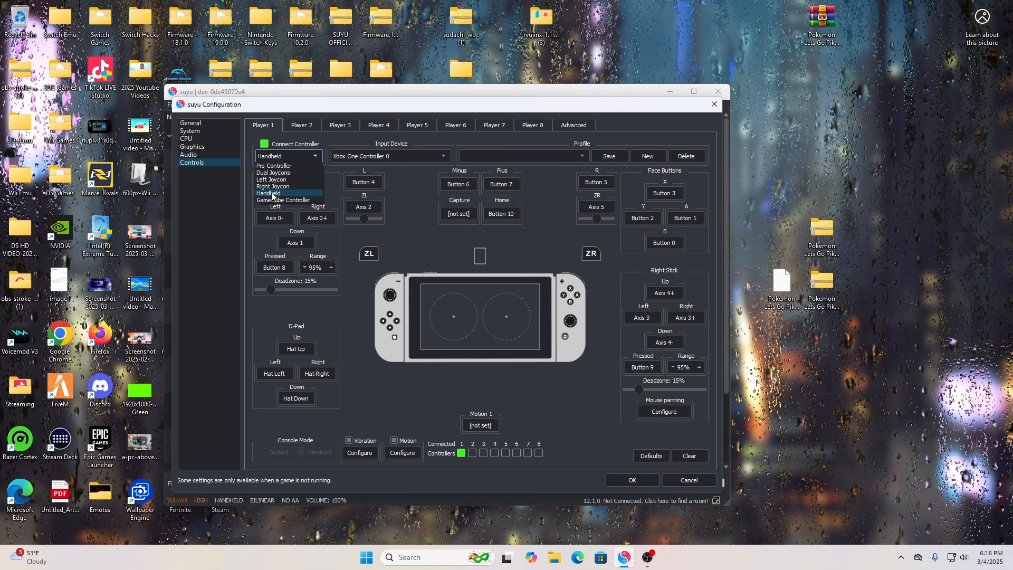
left_click(268, 193)
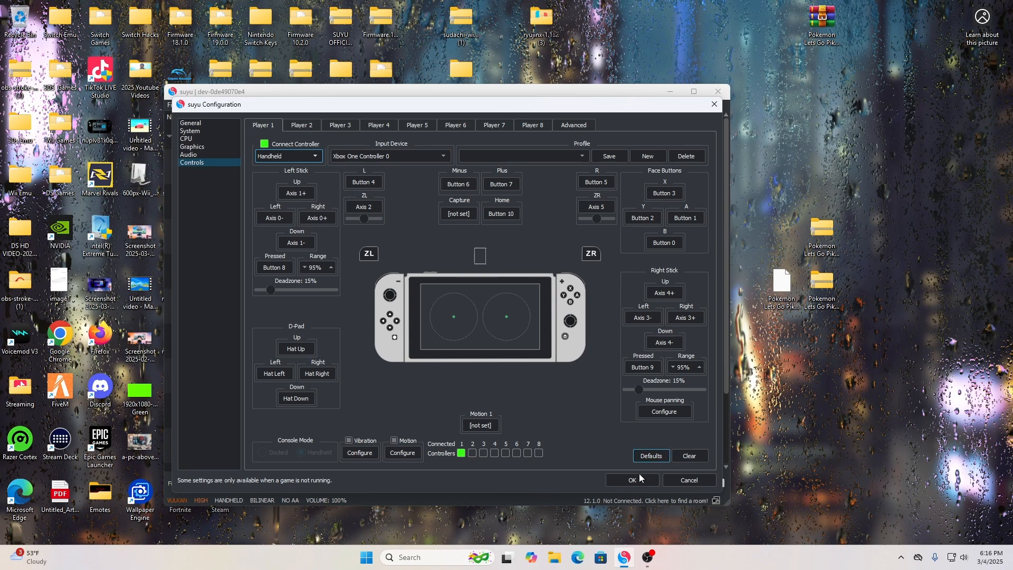
left_click(630, 479)
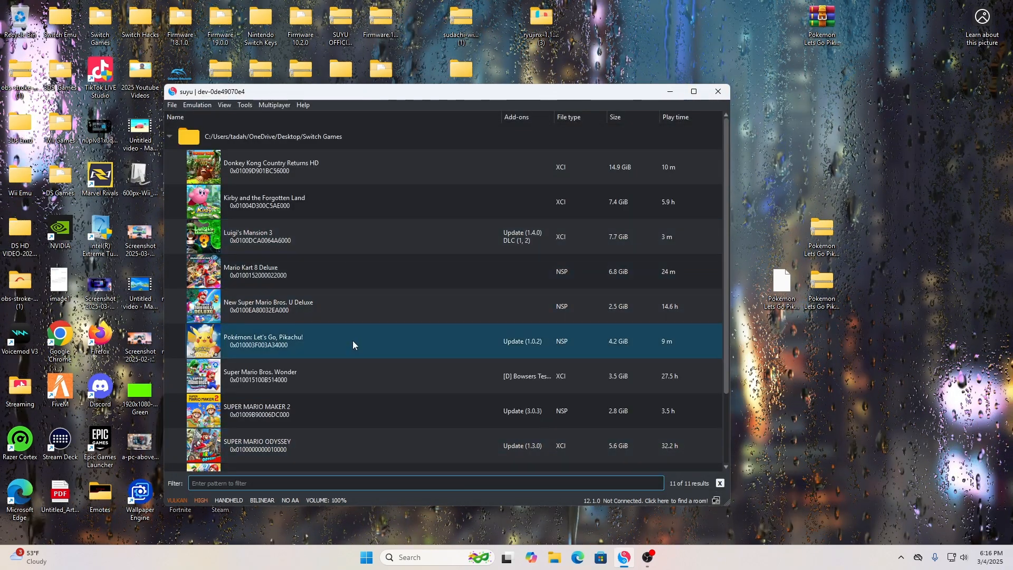
double_click(261, 340)
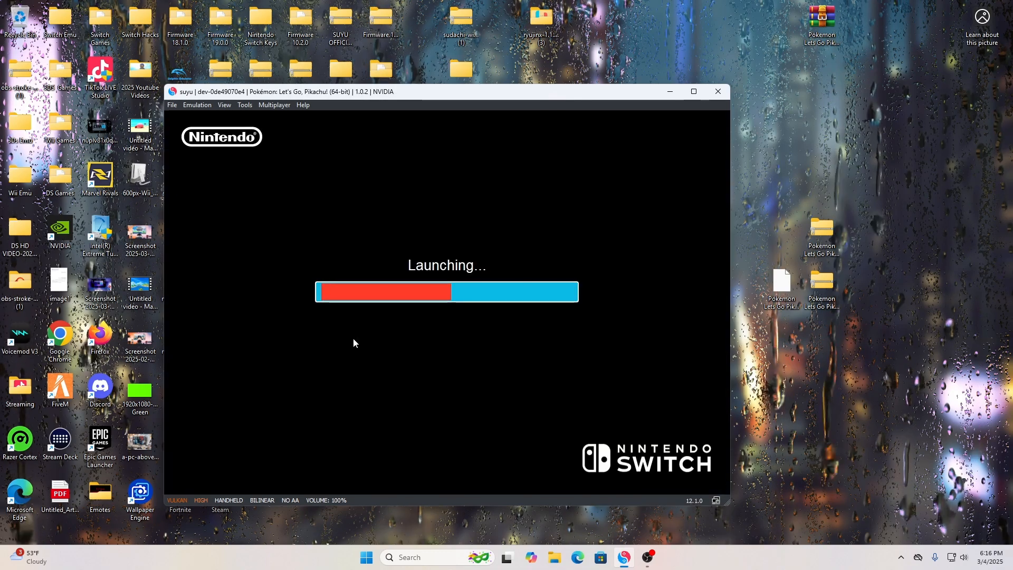